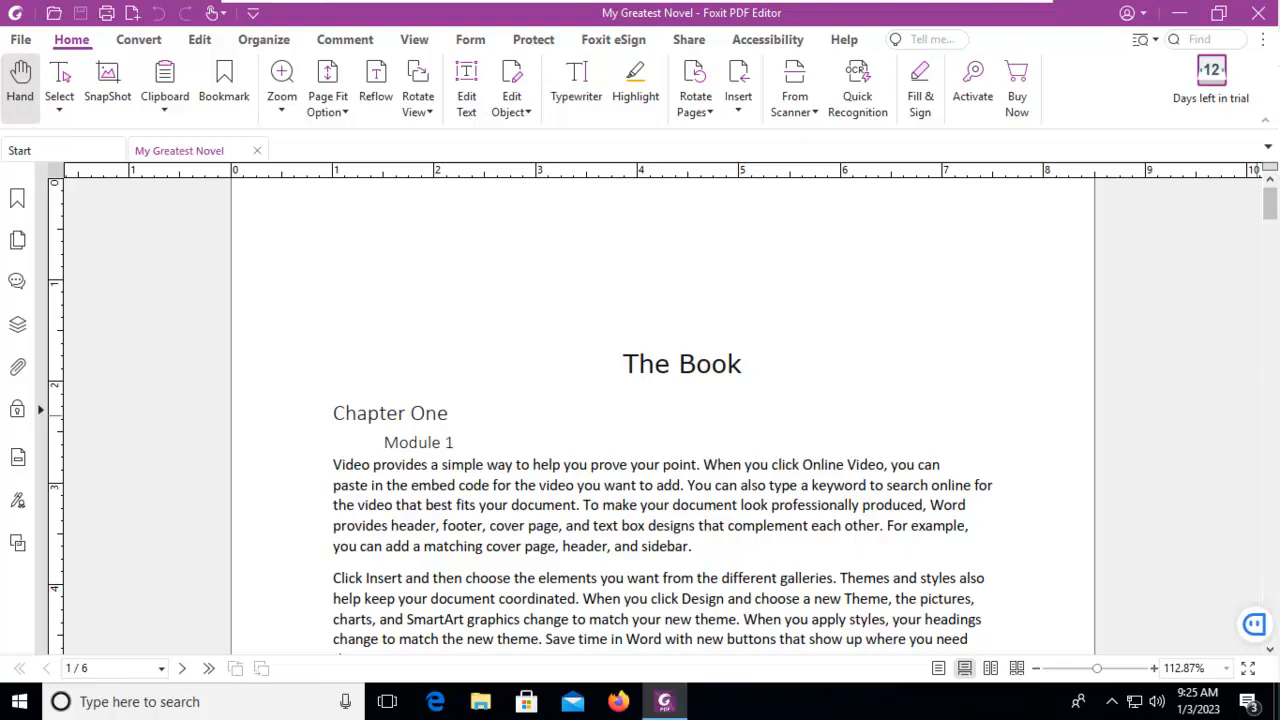
mouse_move(16, 28)
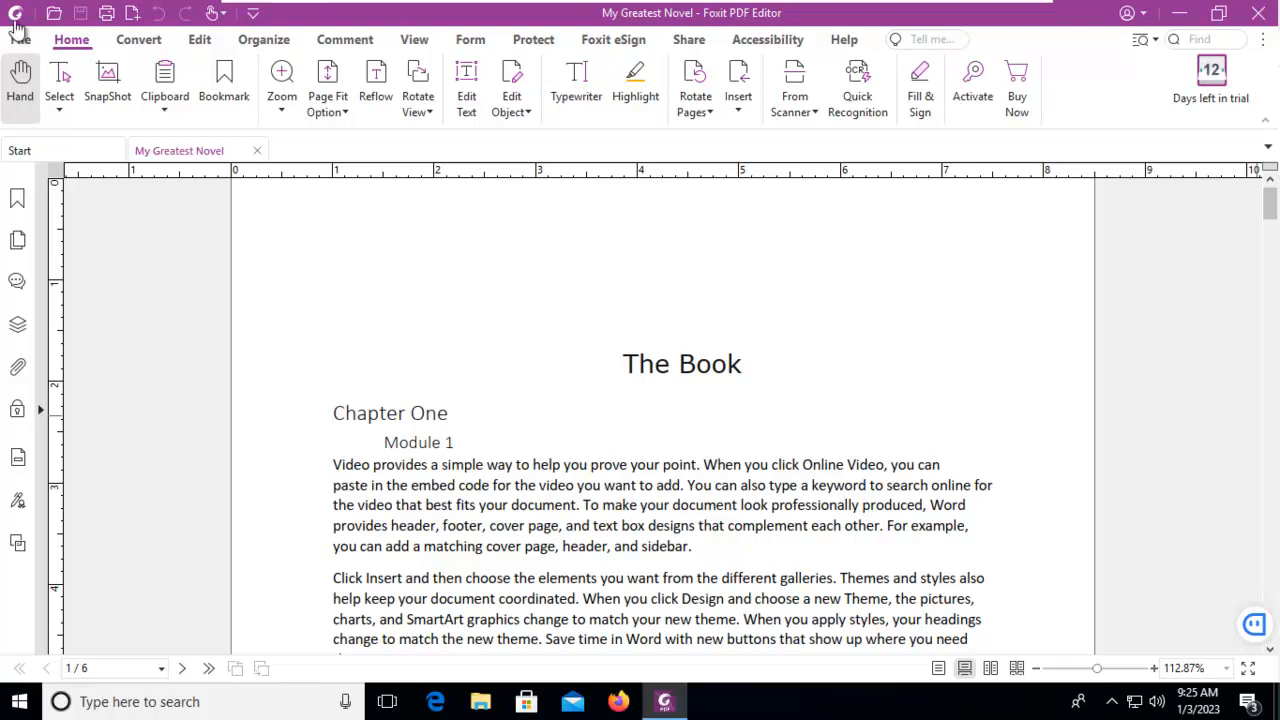
Step: Open File > Properties on the Advanced tab, keeping the reading language English
left_click(19, 39)
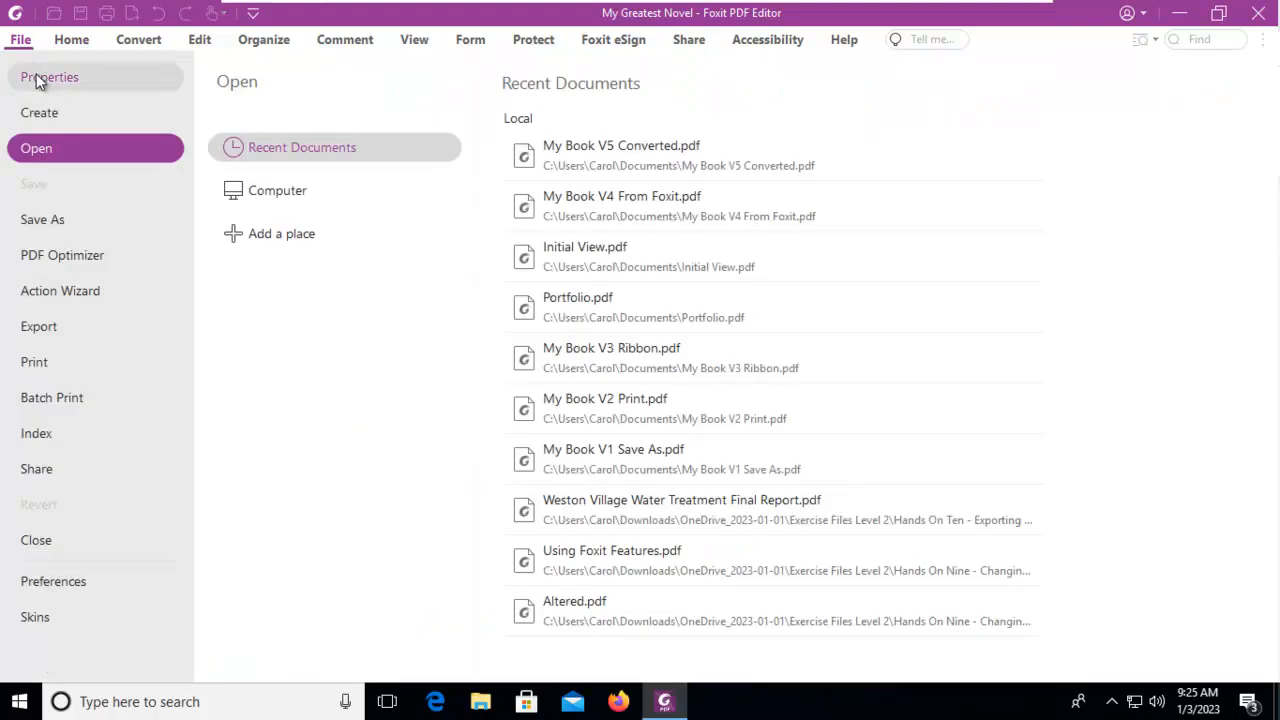
left_click(49, 77)
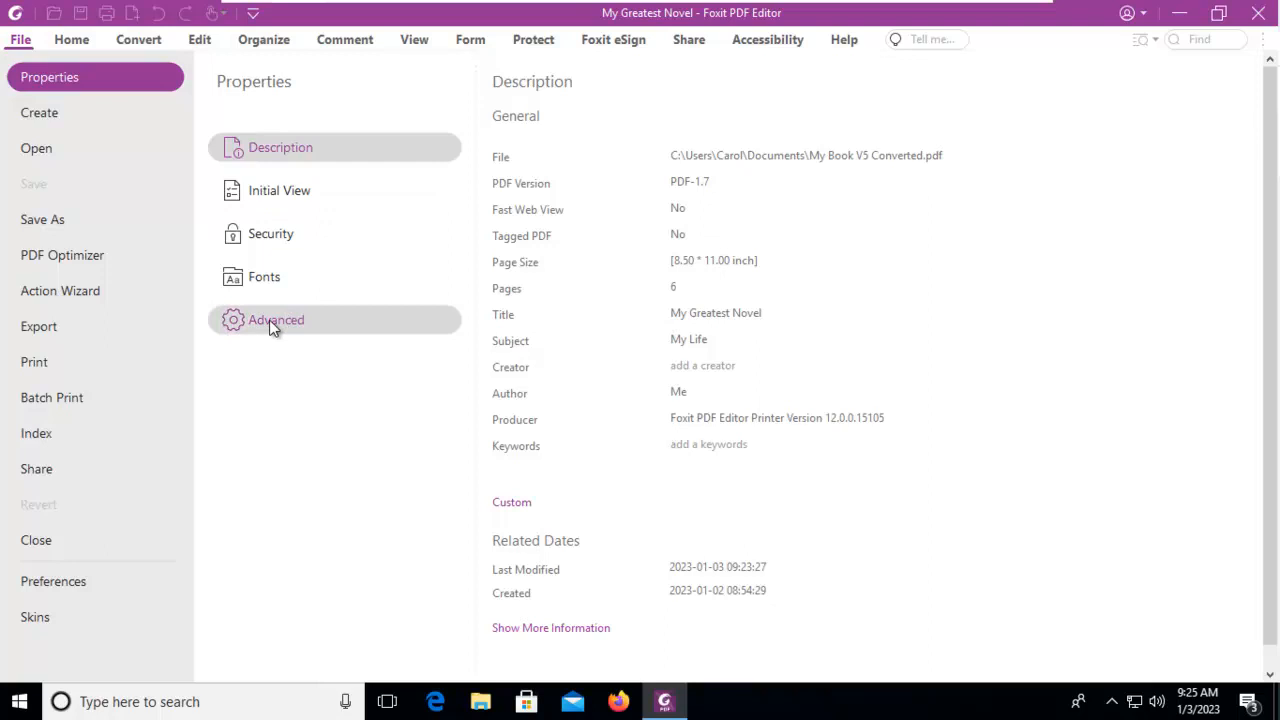
left_click(276, 319)
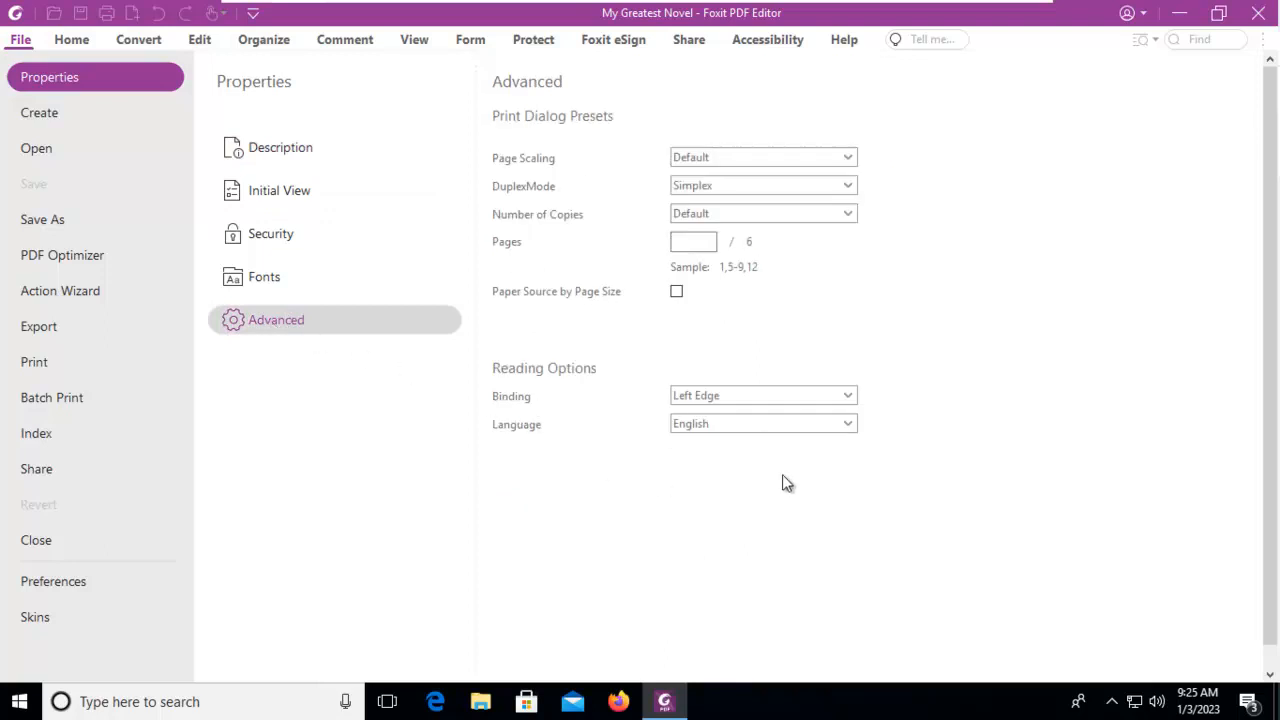
mouse_move(730, 434)
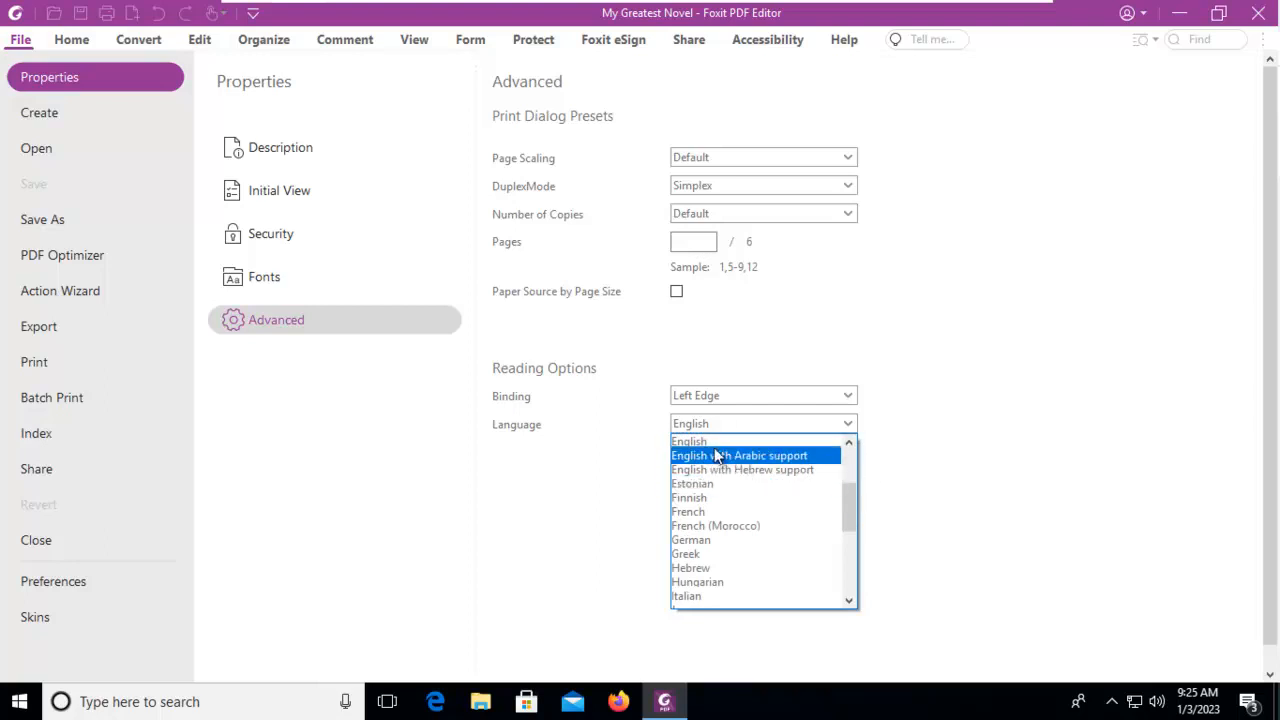
left_click(689, 441)
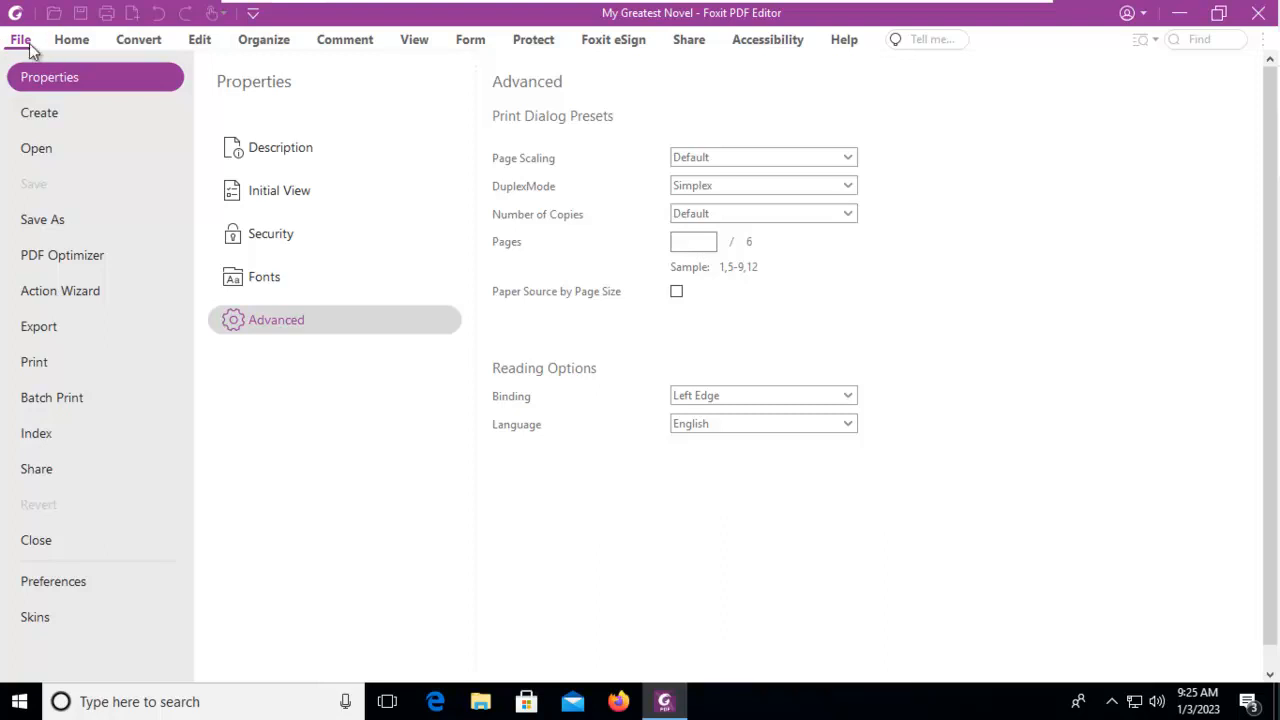
Step: Return to the novel's first page, then reopen the File backstage with recent documents
left_click(71, 39)
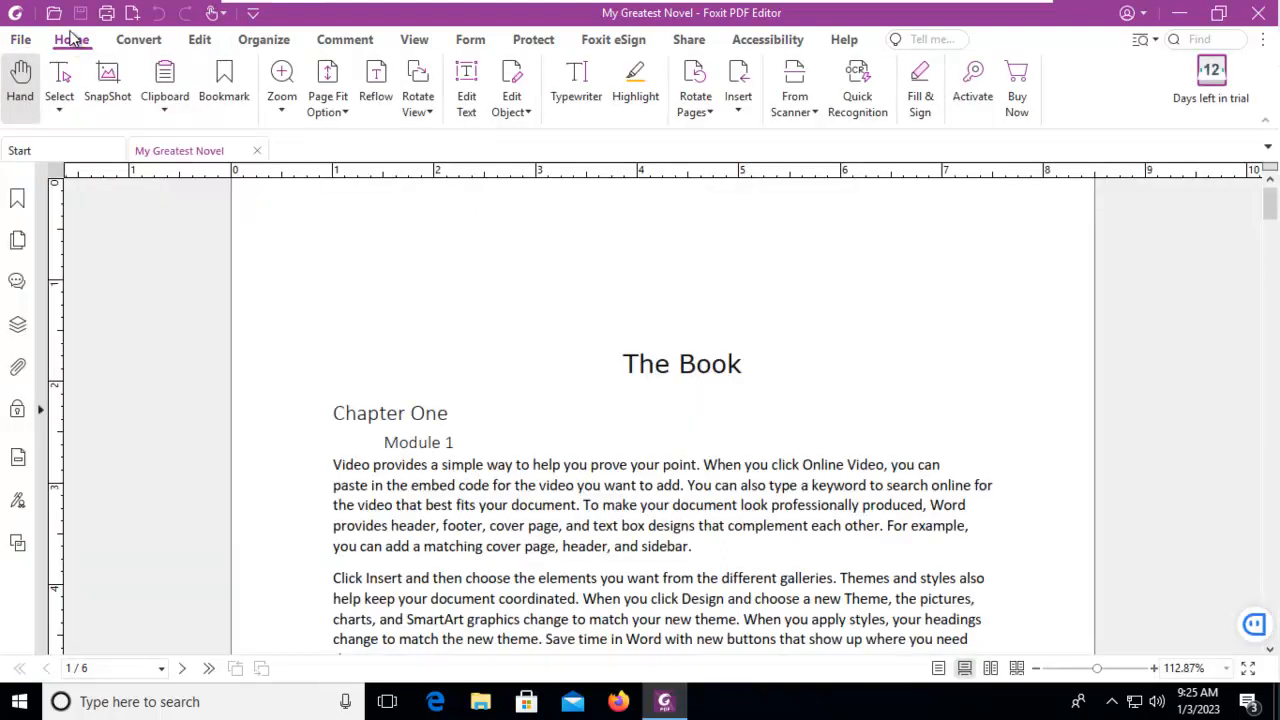
left_click(71, 39)
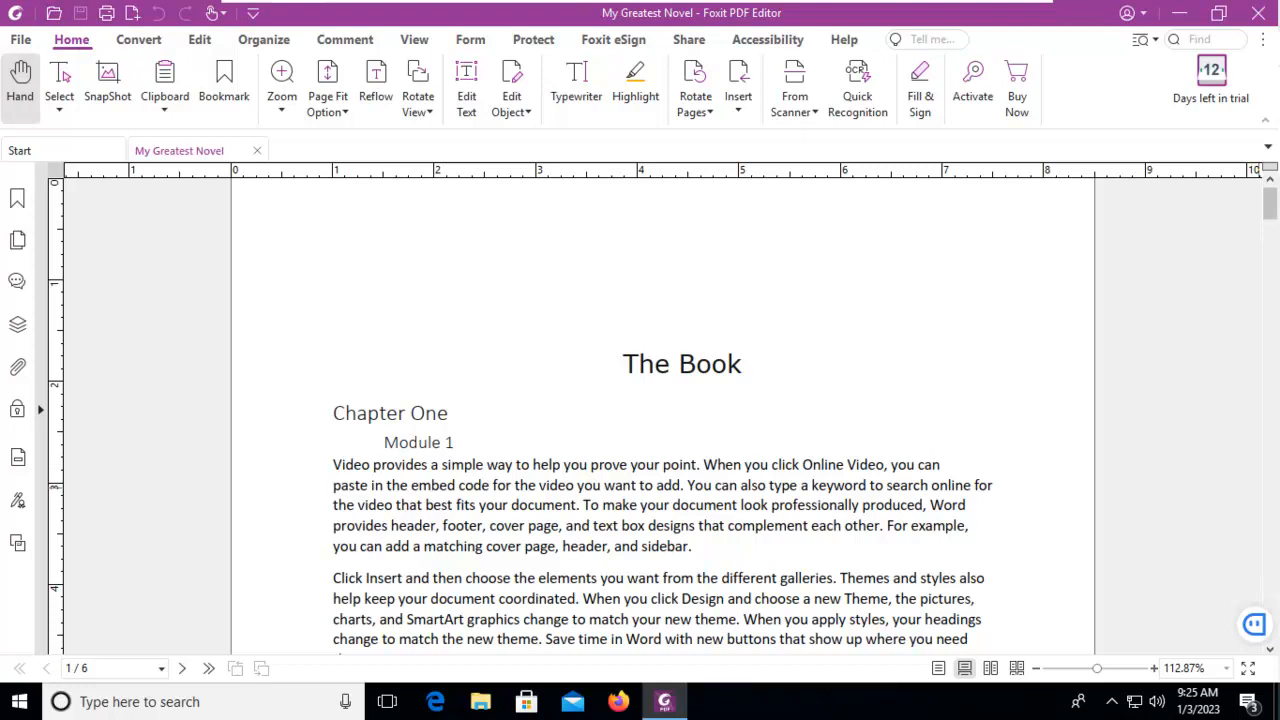
mouse_move(775, 503)
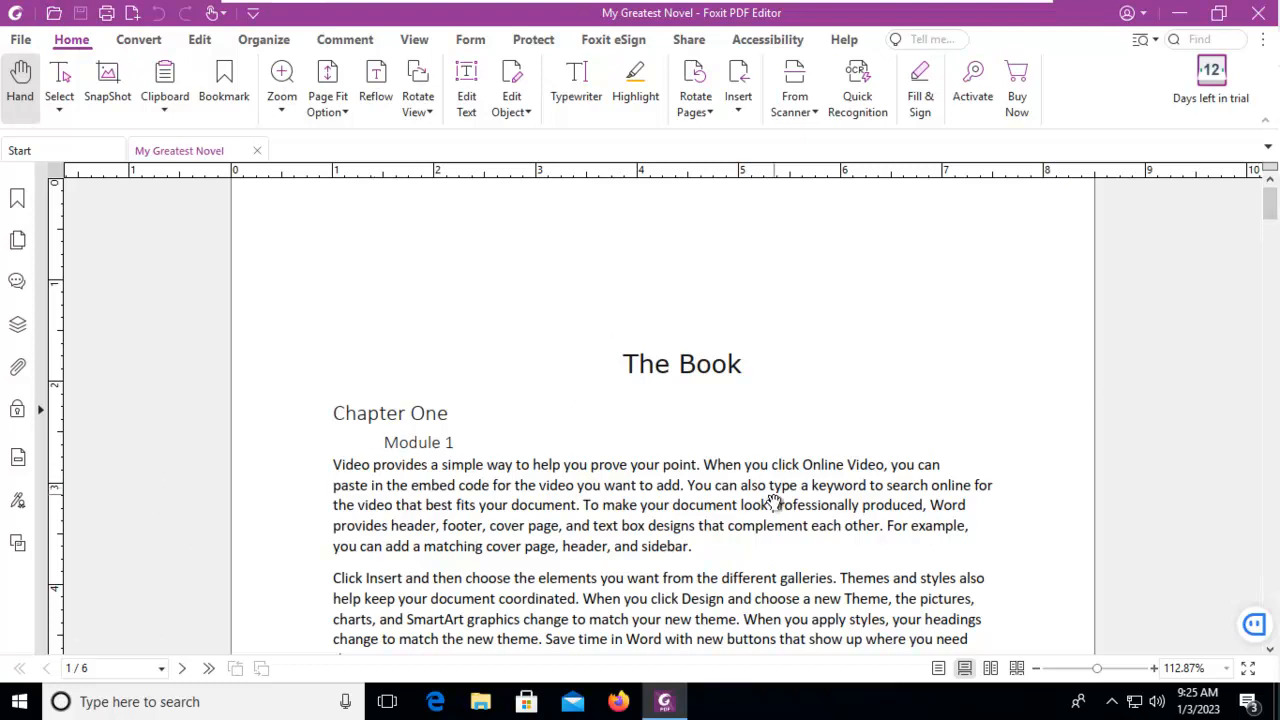
mouse_move(775, 500)
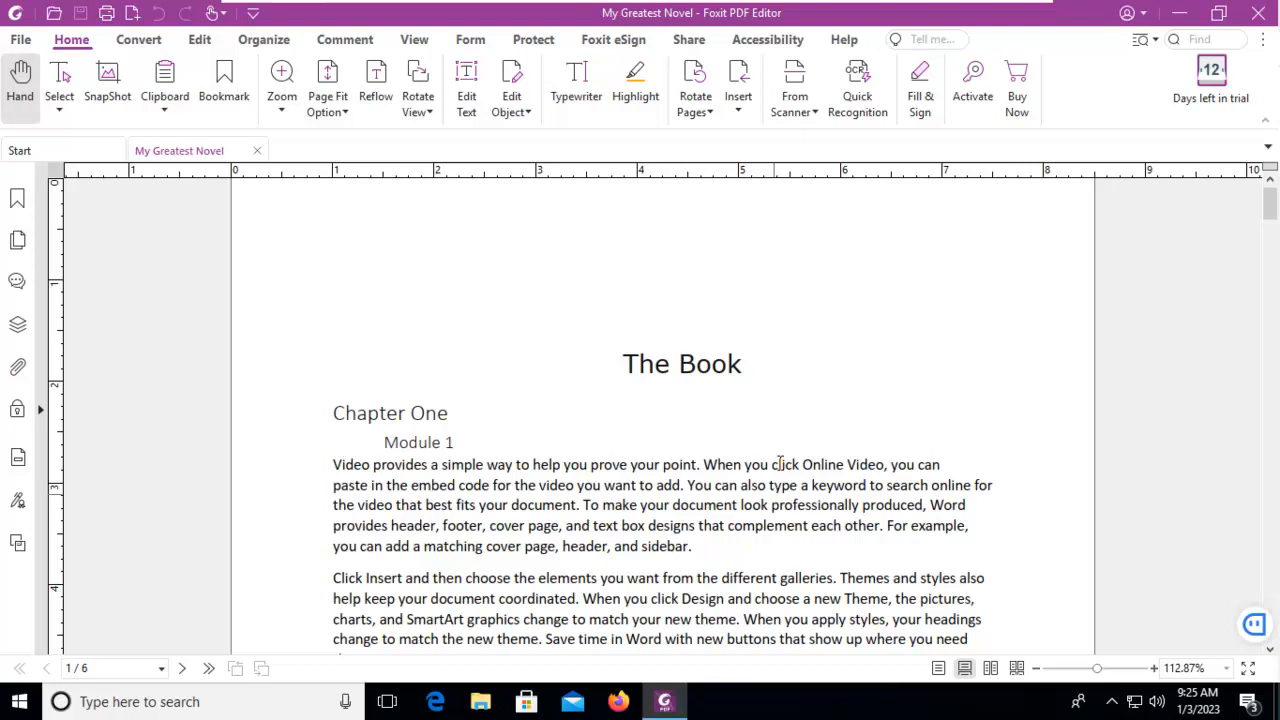
left_click(20, 39)
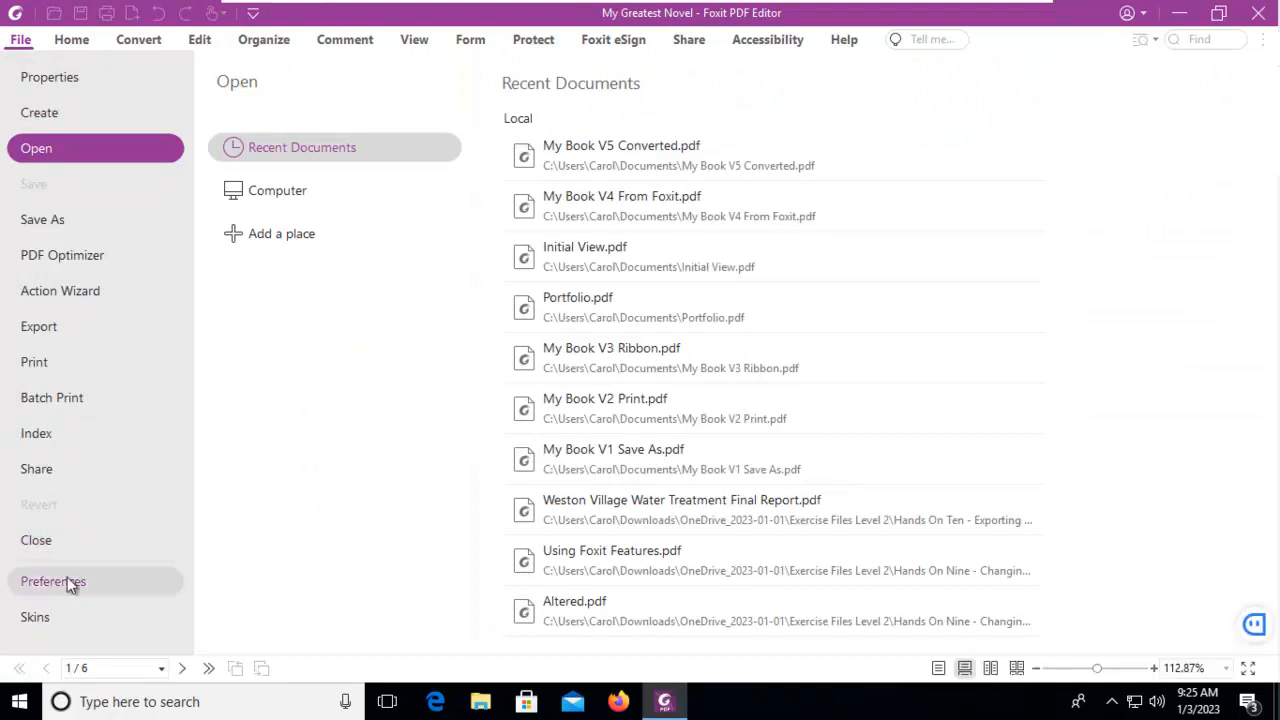
Step: Open Preferences on the Languages page, showing English as the custom language
left_click(53, 581)
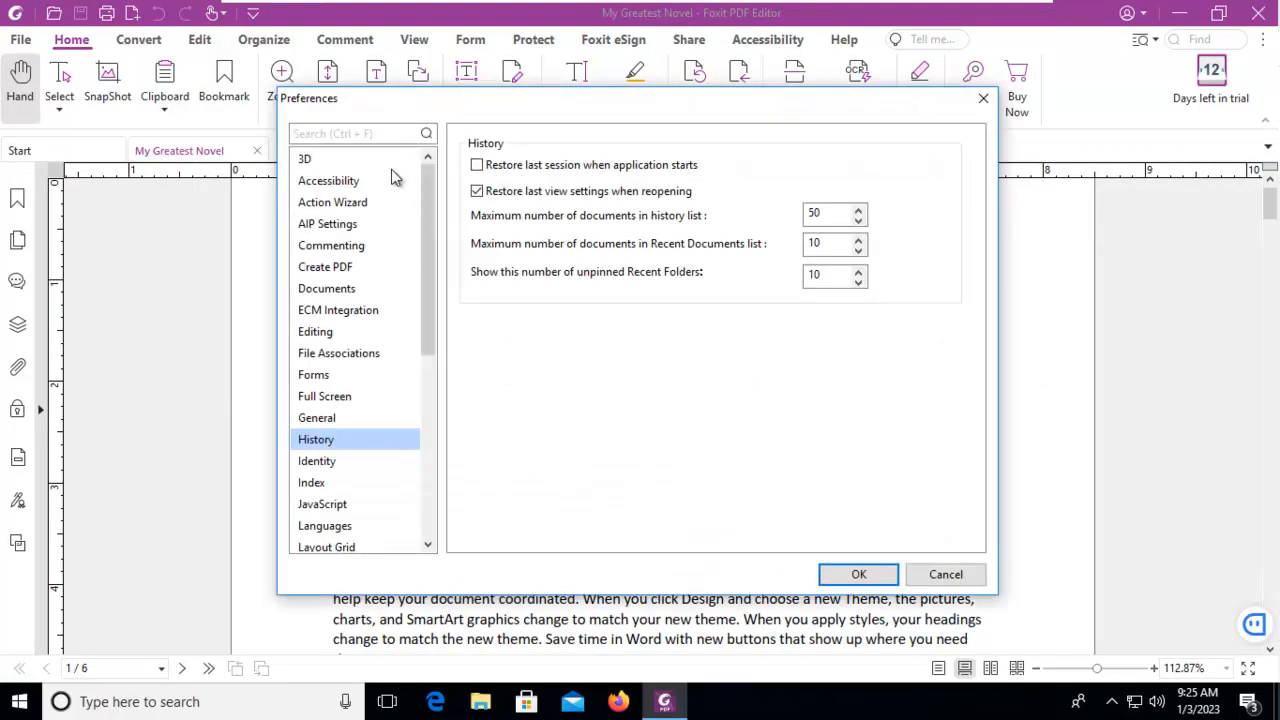
mouse_move(350, 540)
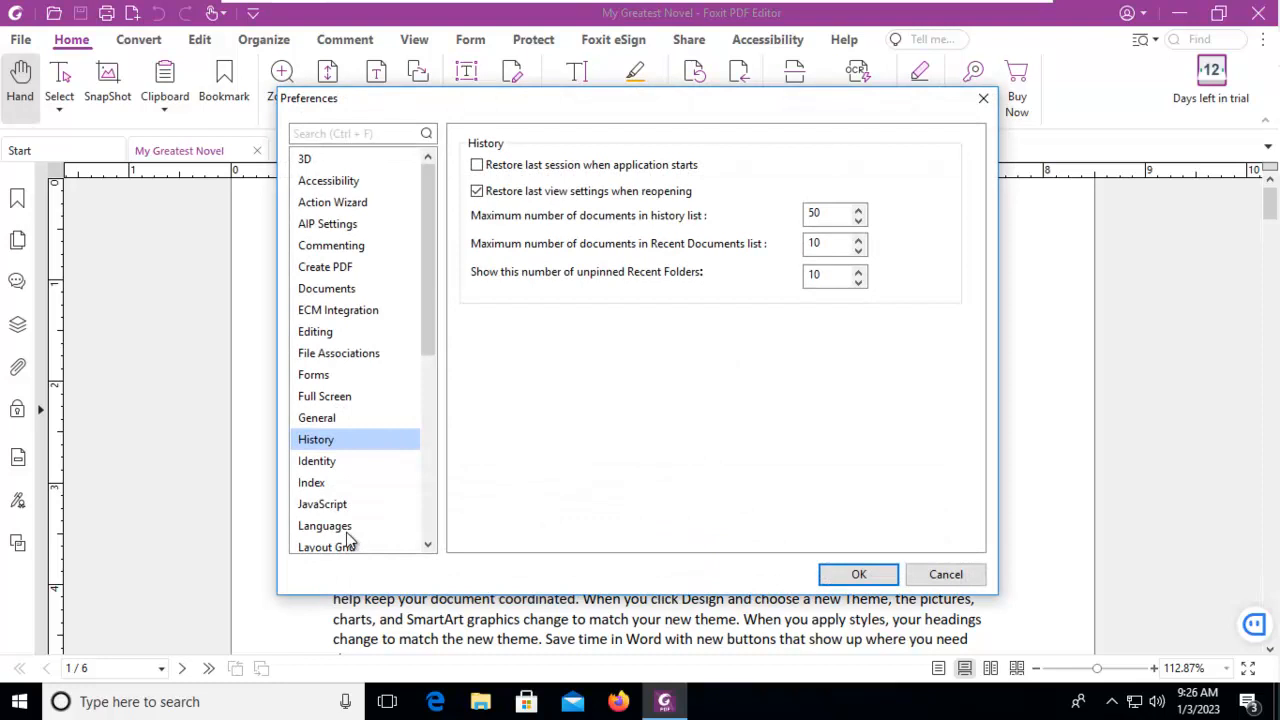
left_click(325, 525)
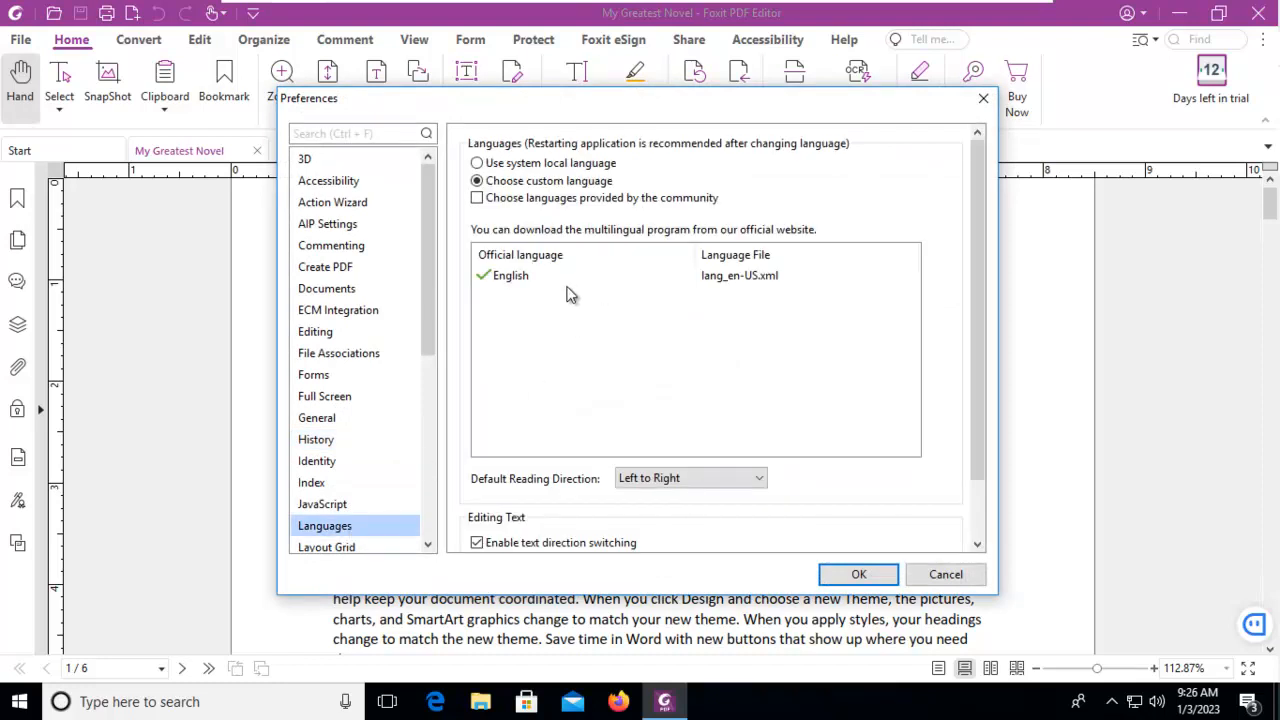
left_click(510, 275)
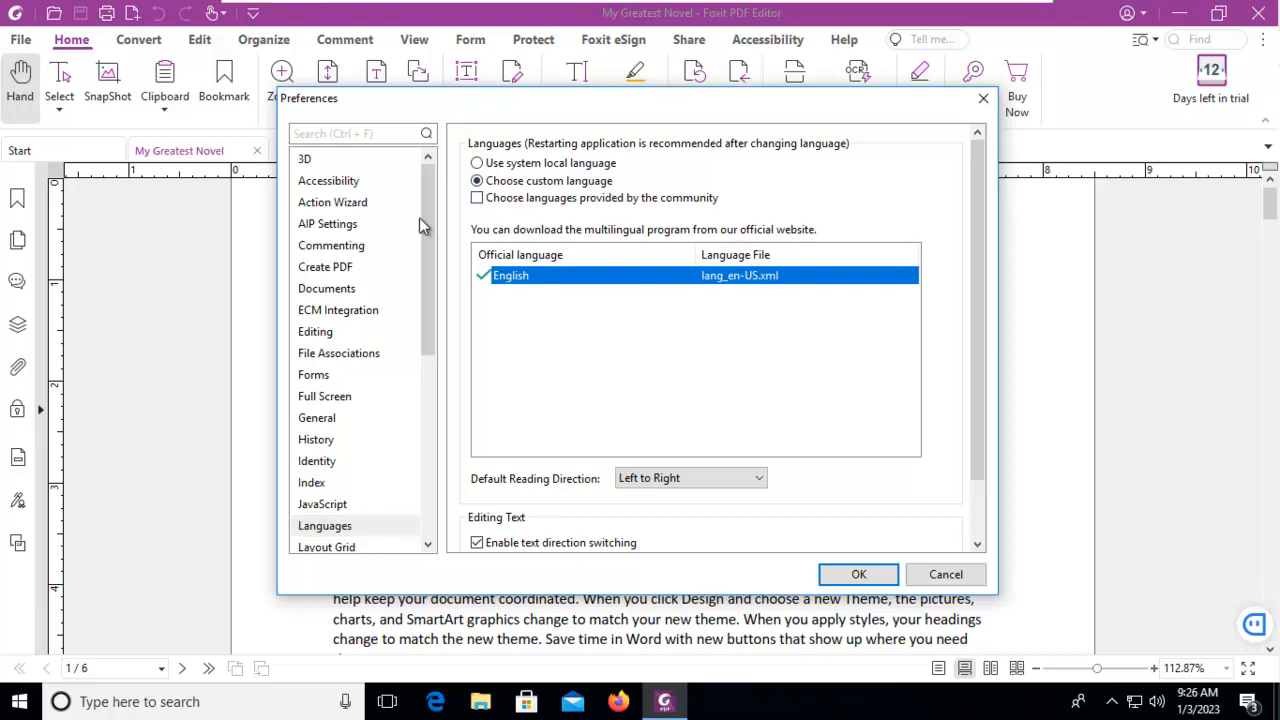
mouse_move(790, 310)
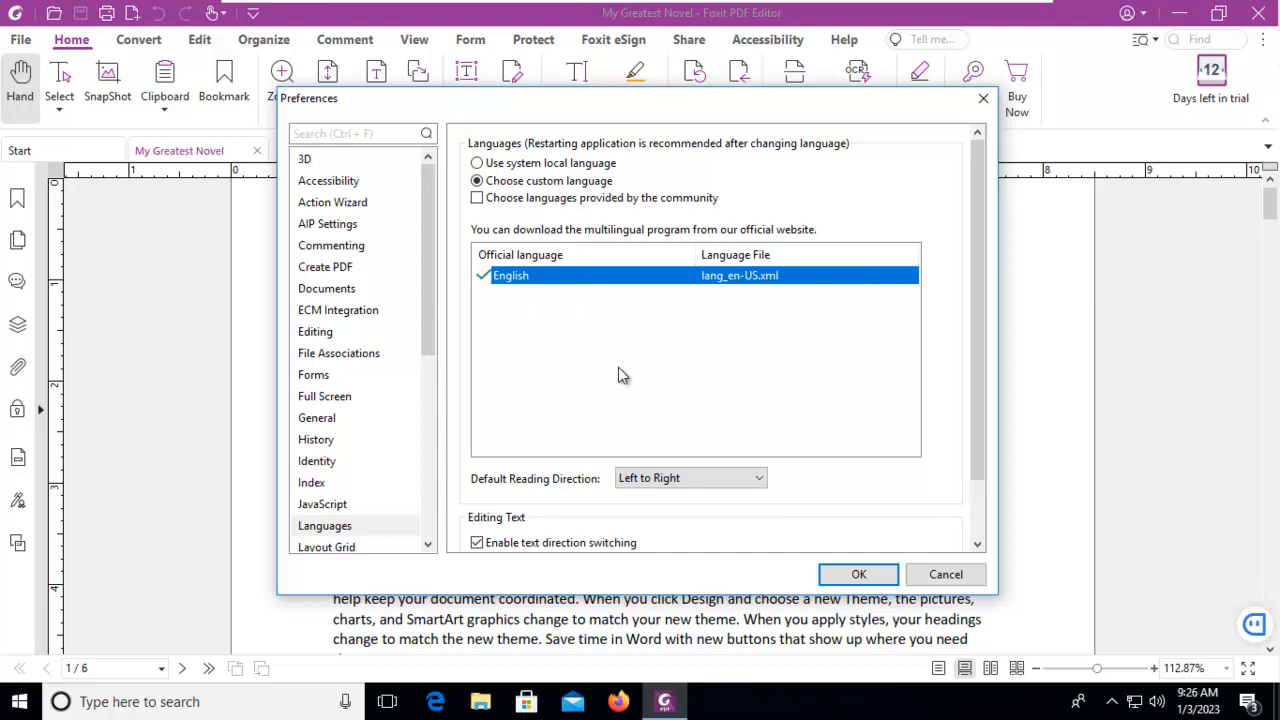
mouse_move(768, 242)
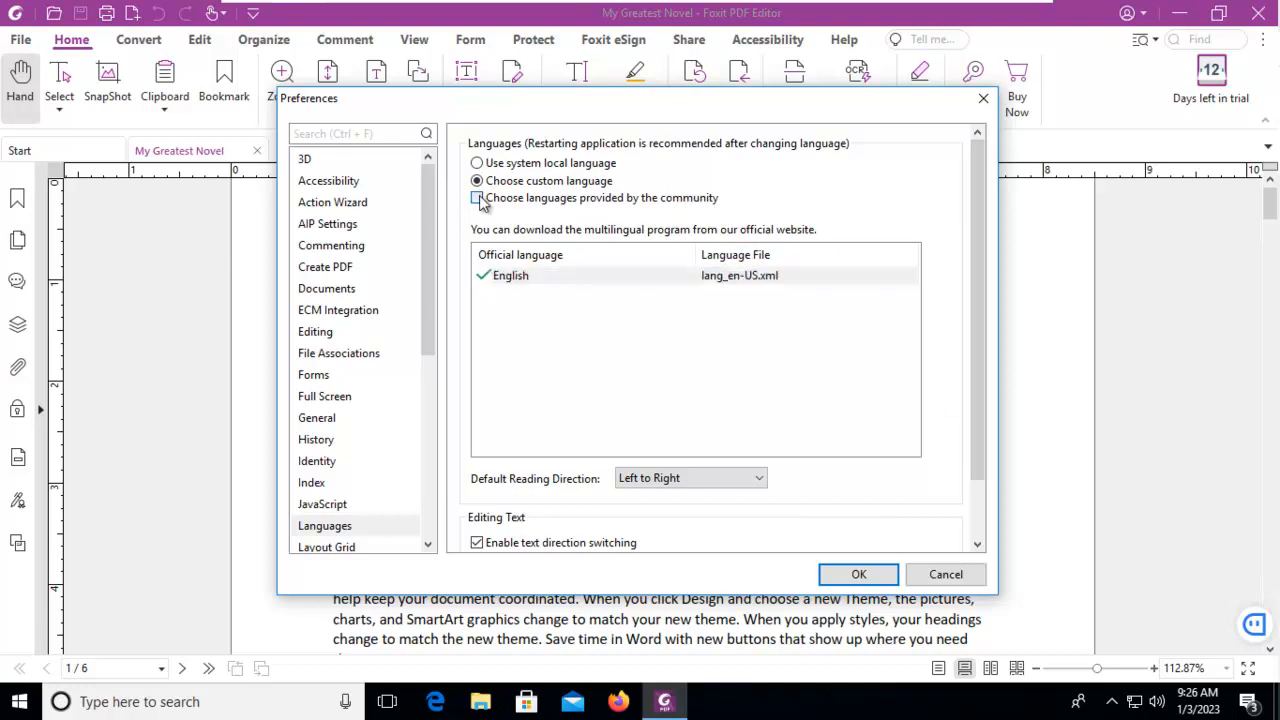
Step: Enable community-provided languages and switch to 'Use system local language'
left_click(477, 197)
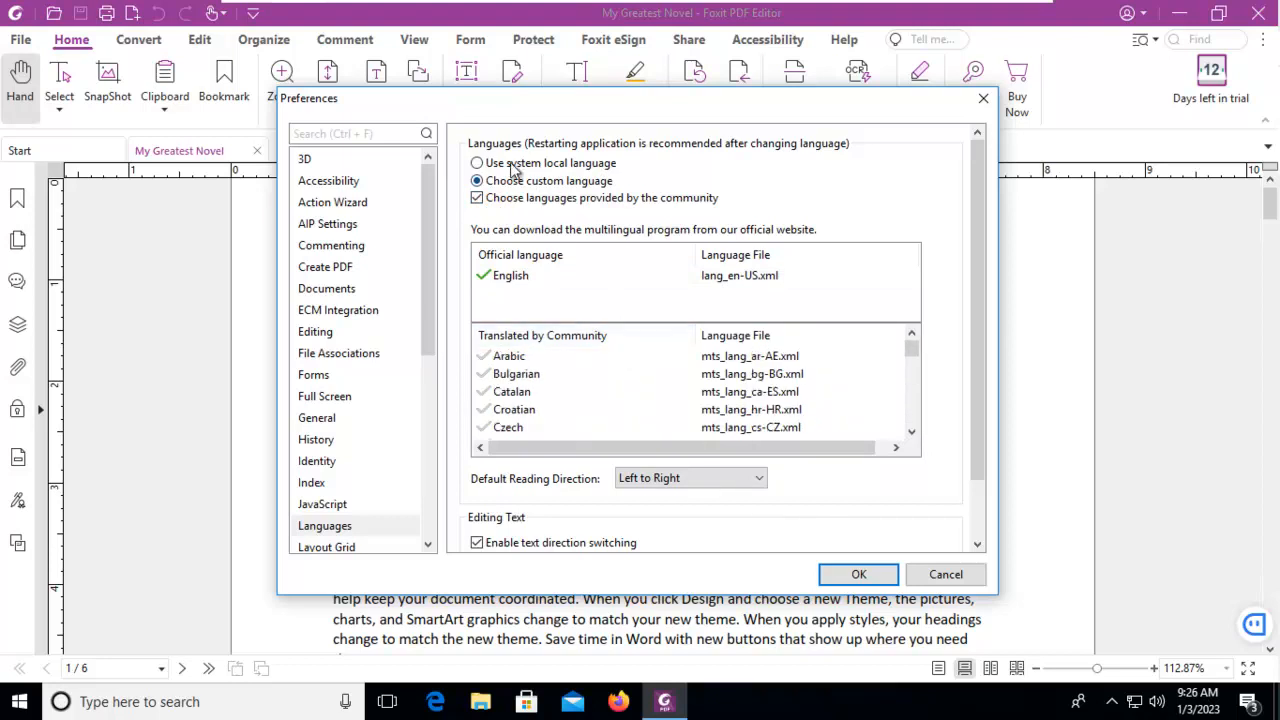
left_click(477, 163)
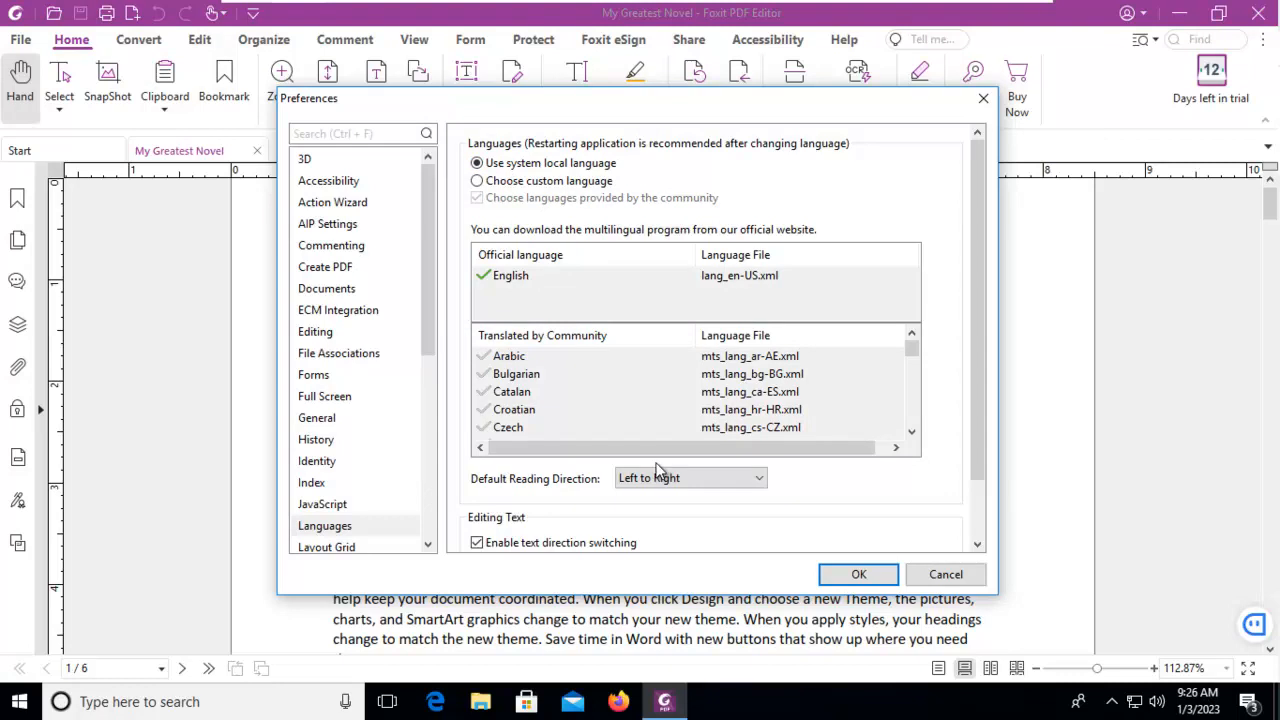
mouse_move(658, 471)
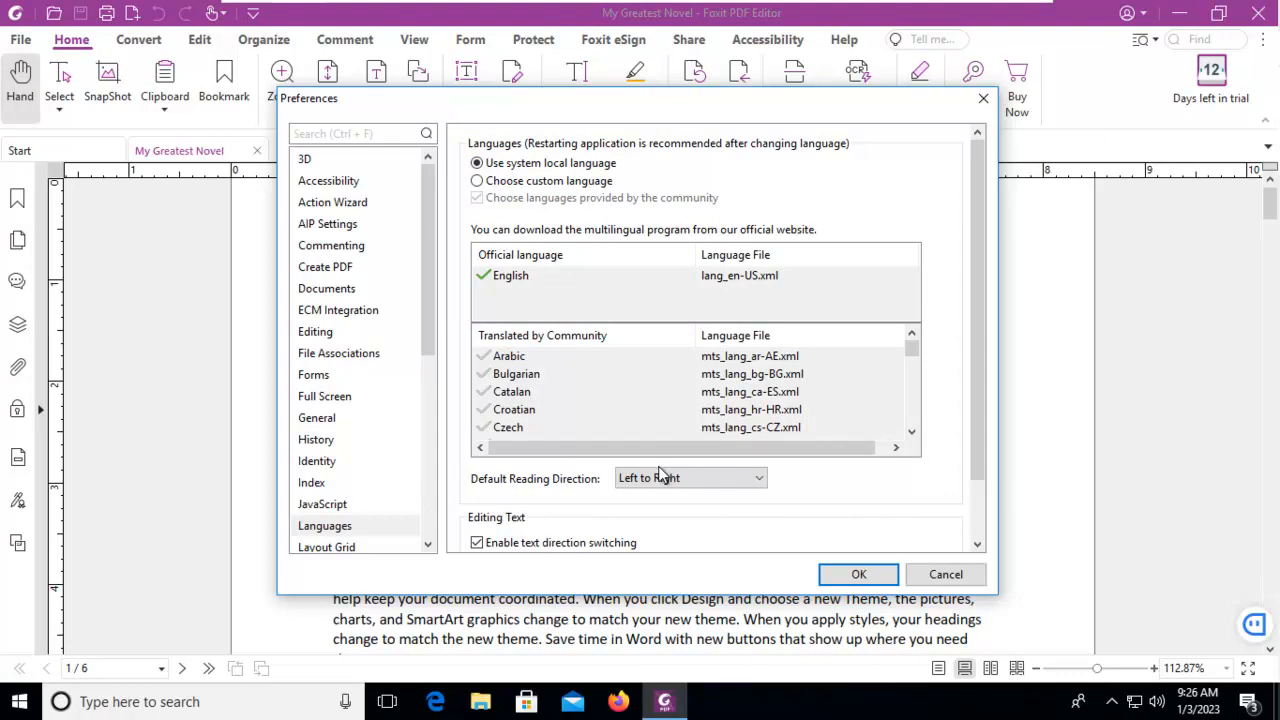
mouse_move(849, 440)
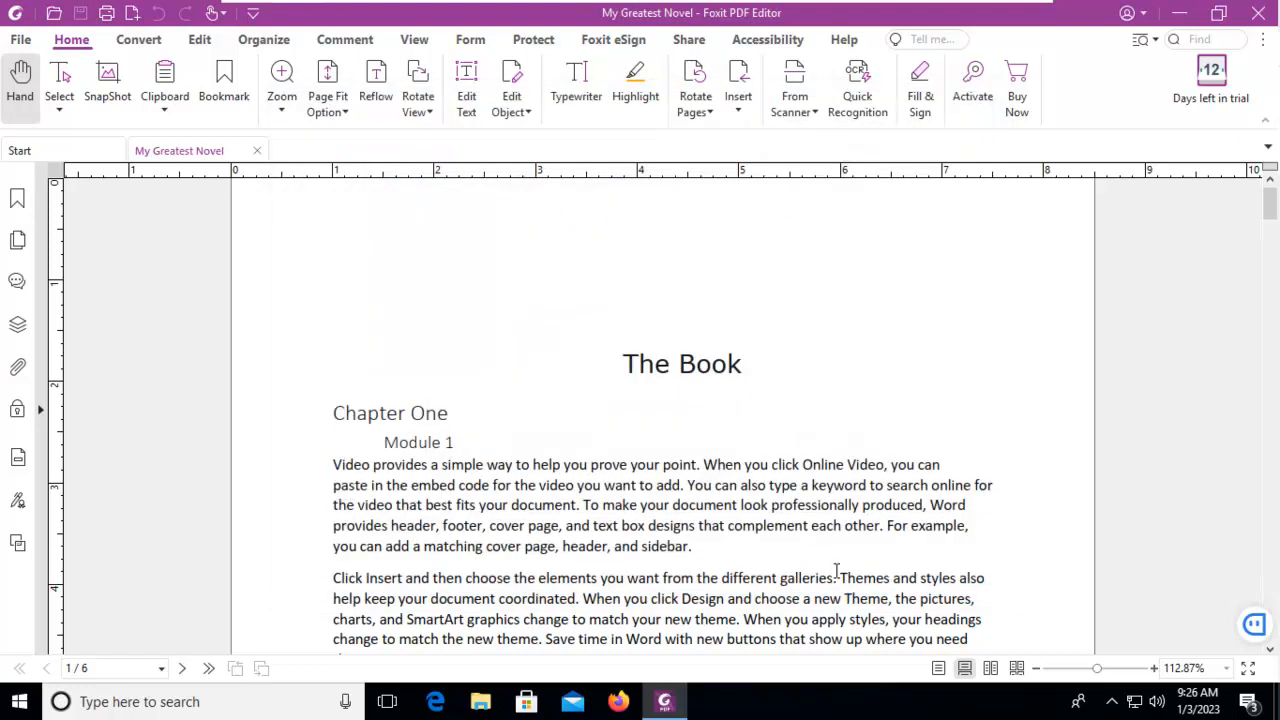
mouse_move(1056, 578)
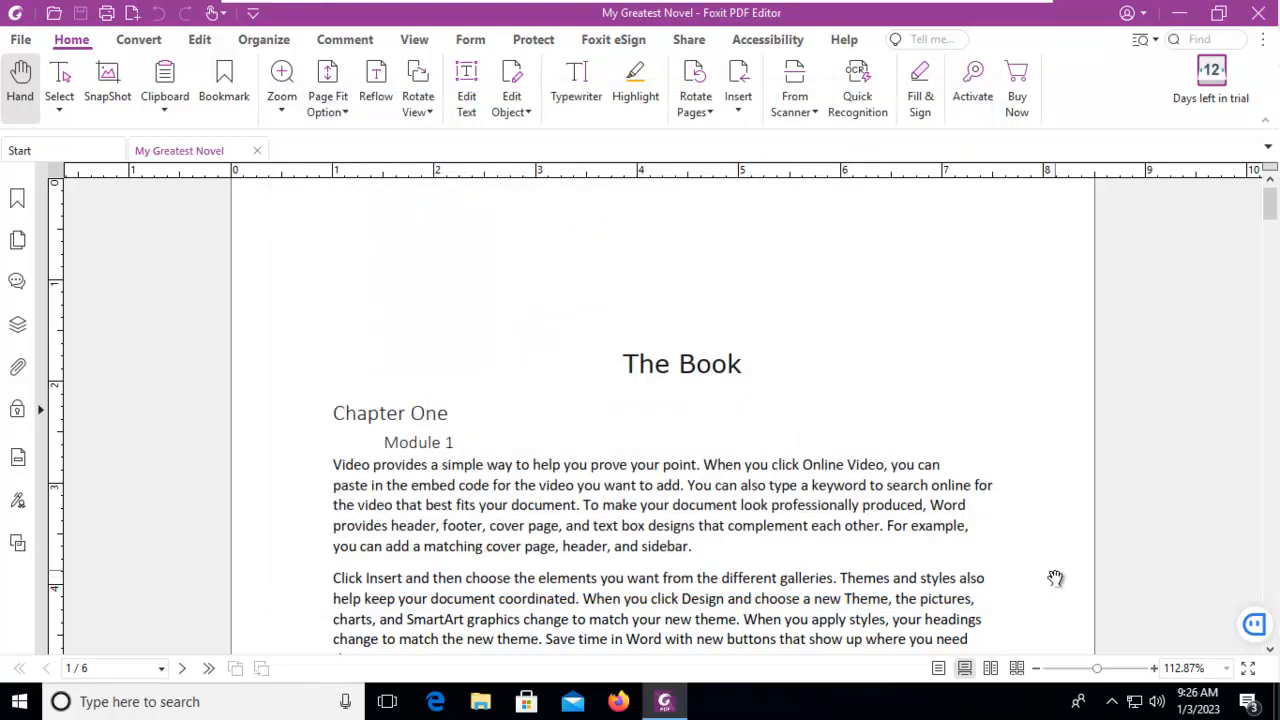